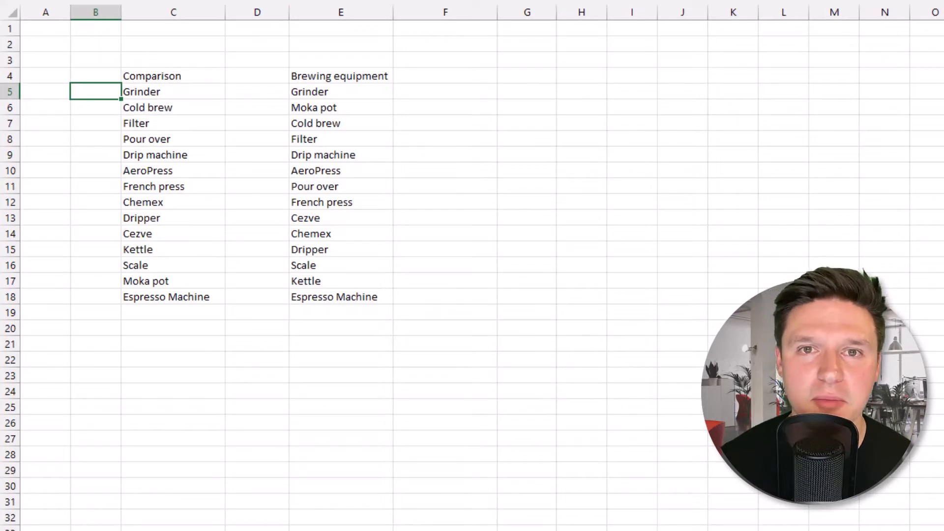
- Enter =C5=E5 in B5 to test whether the Comparison item equals the Grinder entry
type("=C5")
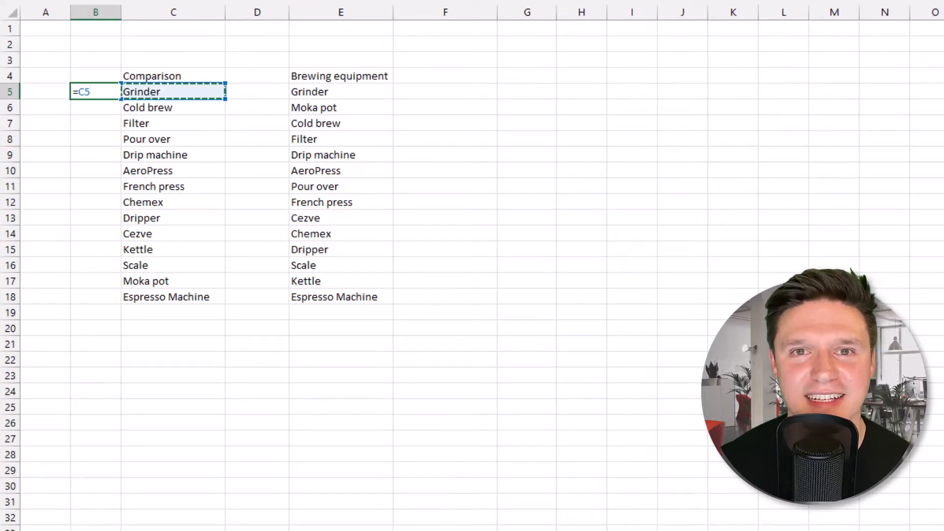
type("=")
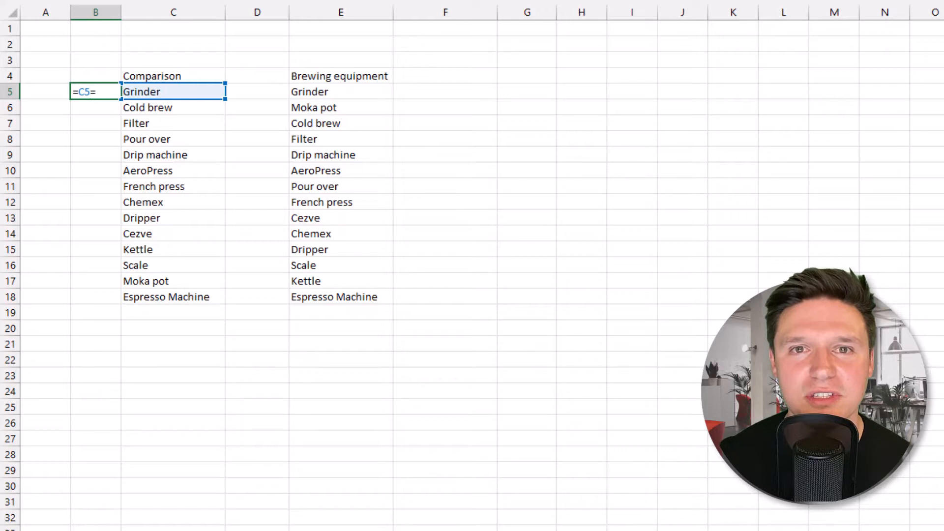
left_click(341, 92)
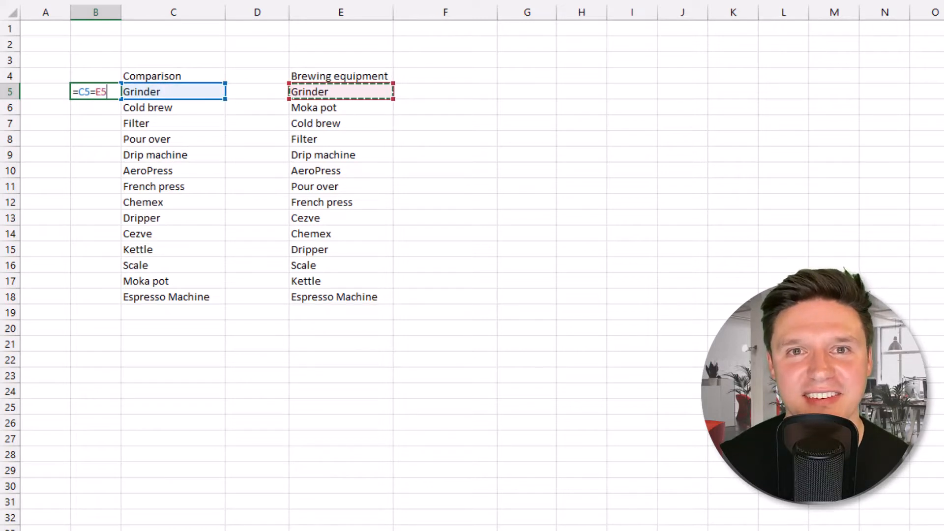
key("Return")
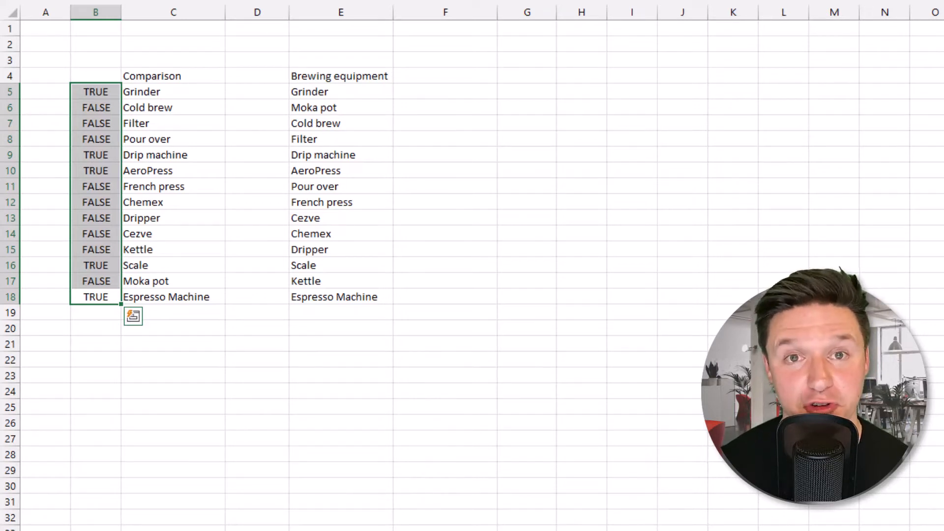
- Enter =COUNTIFS(B5:B18,TRUE) in C2 to count the TRUE matches
left_click(173, 43)
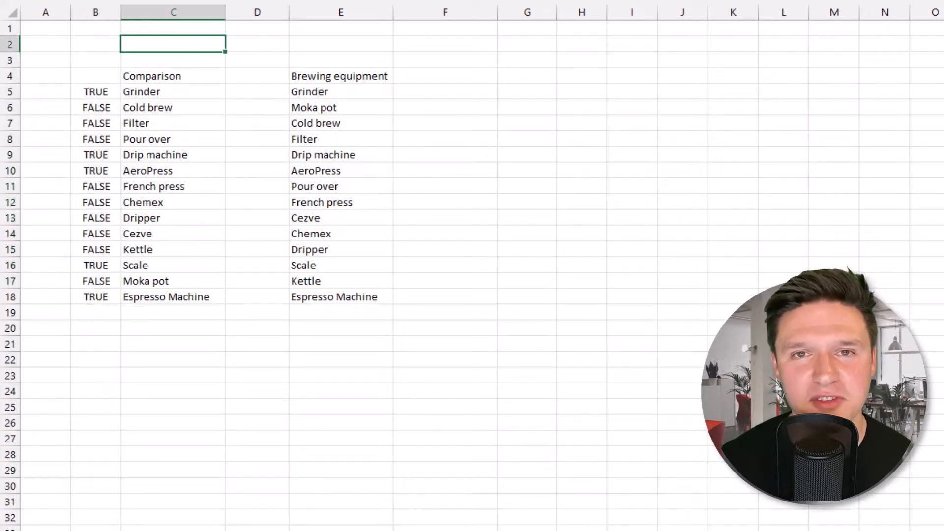
type("=count")
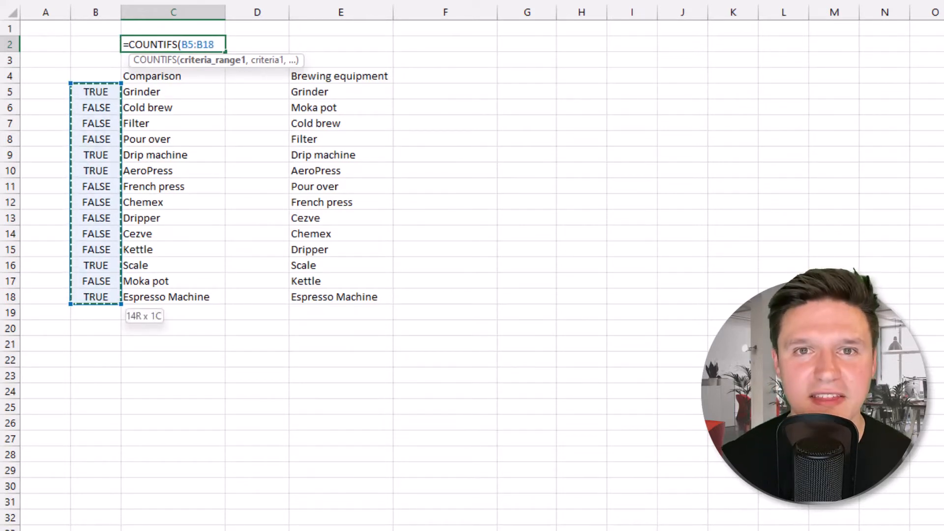
type(",")
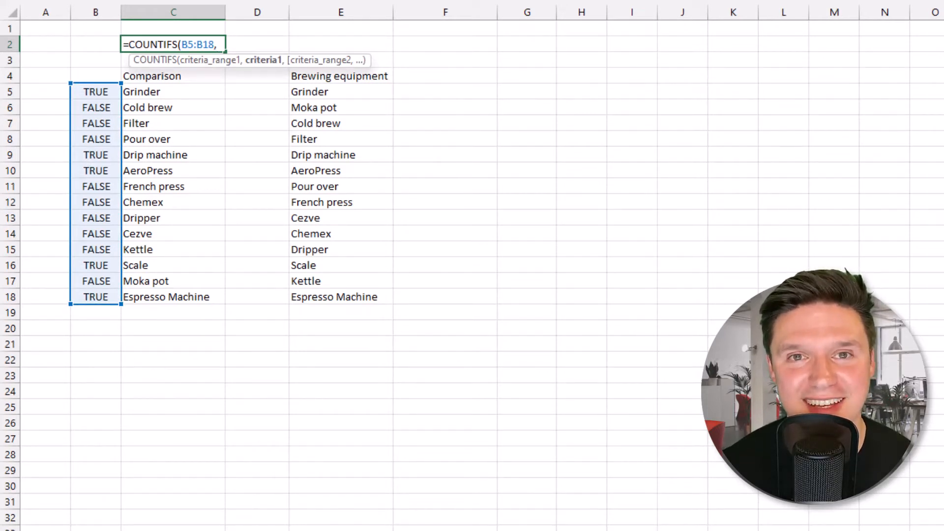
type("TRUE")
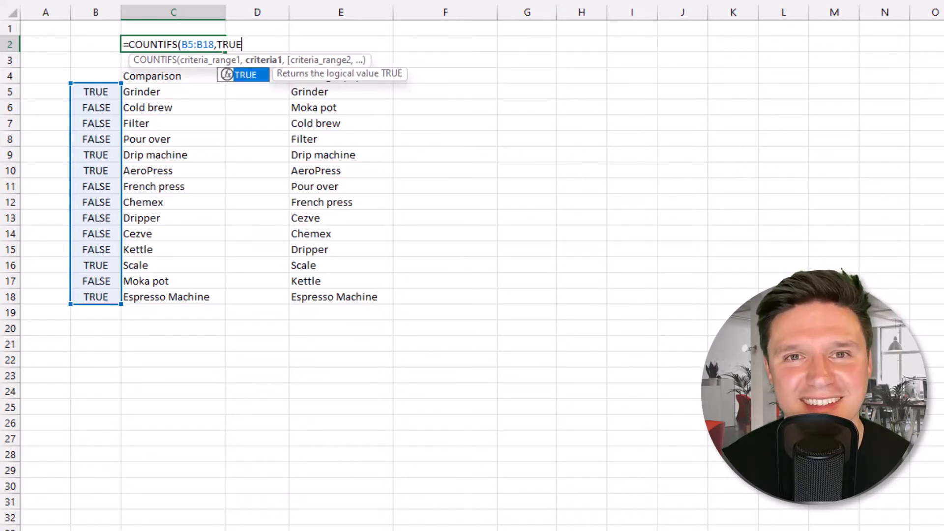
type(")")
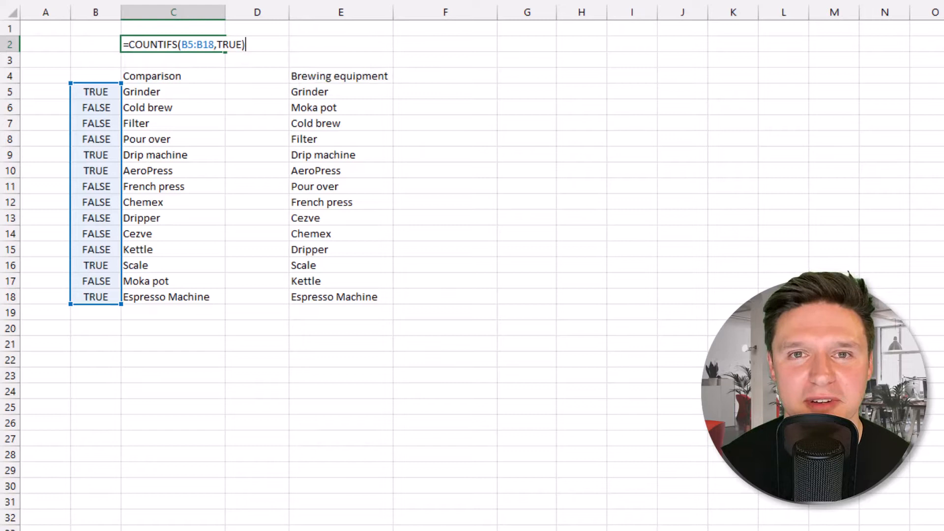
key("Return")
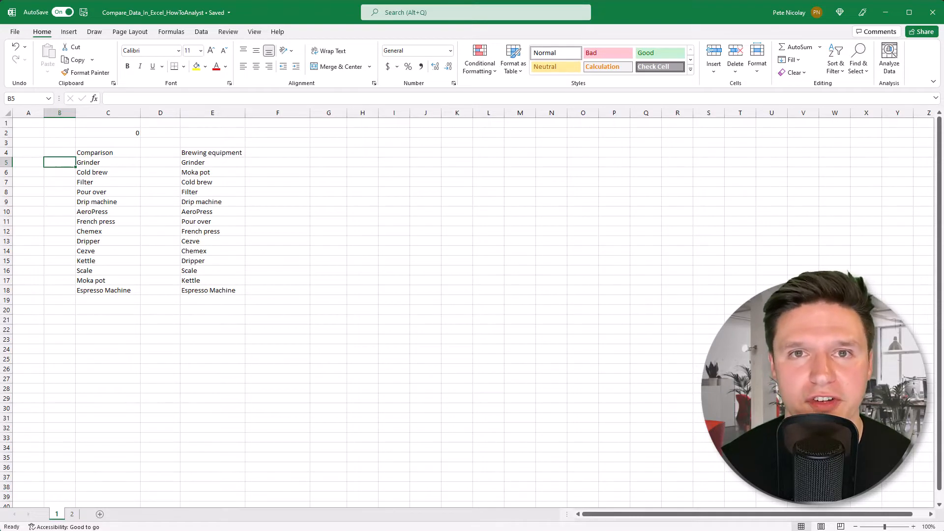
- Enter =IF(C5=E5,"Match","No match") in B5
type("=if")
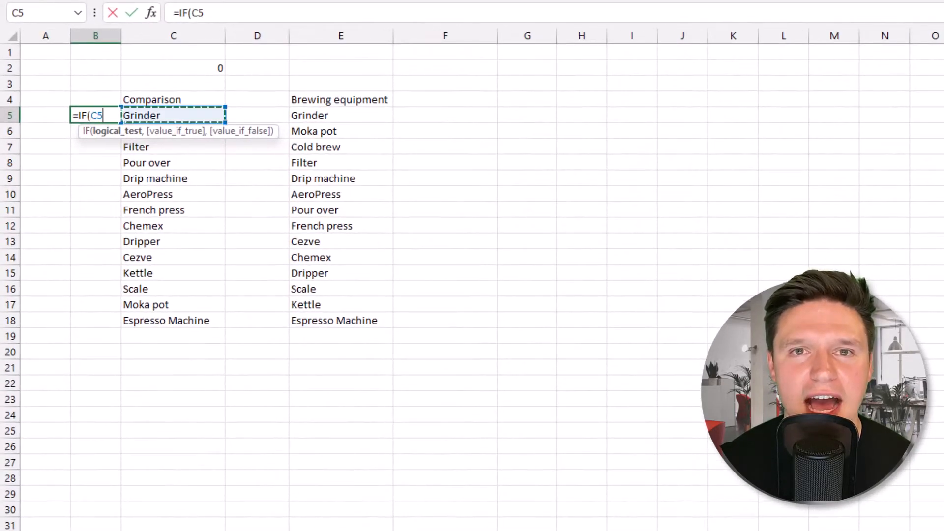
type("=")
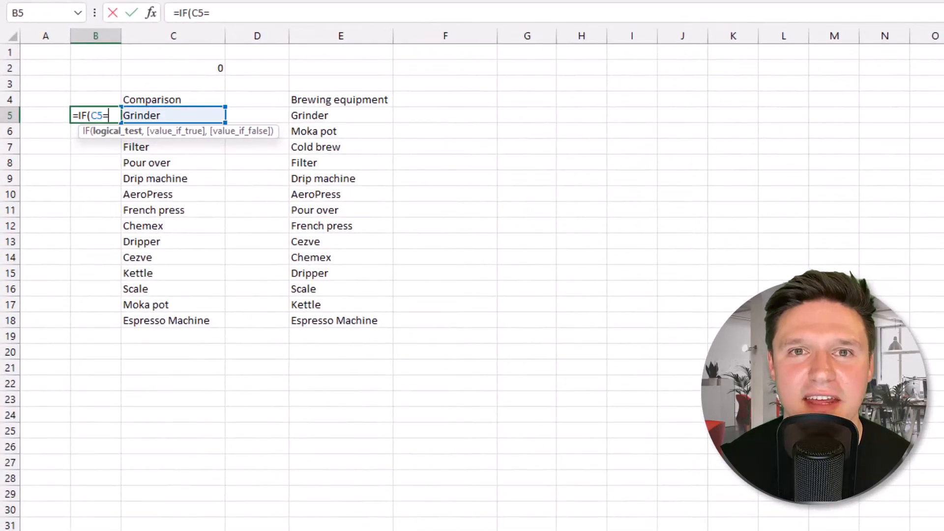
left_click(341, 115)
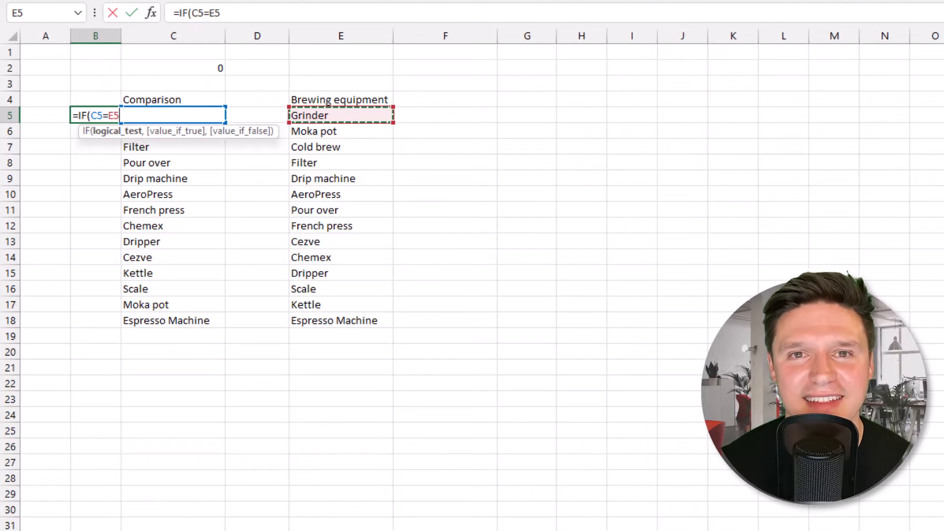
type(",")
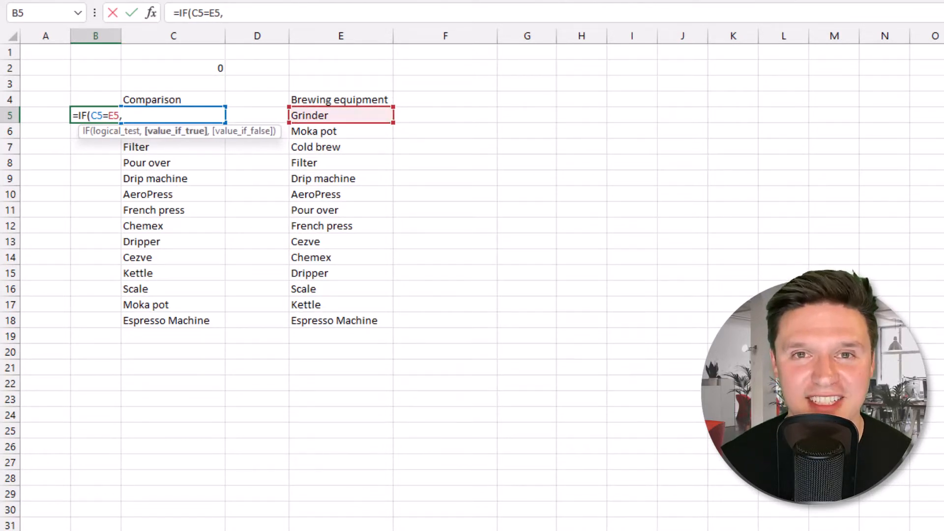
type("\"Match\"")
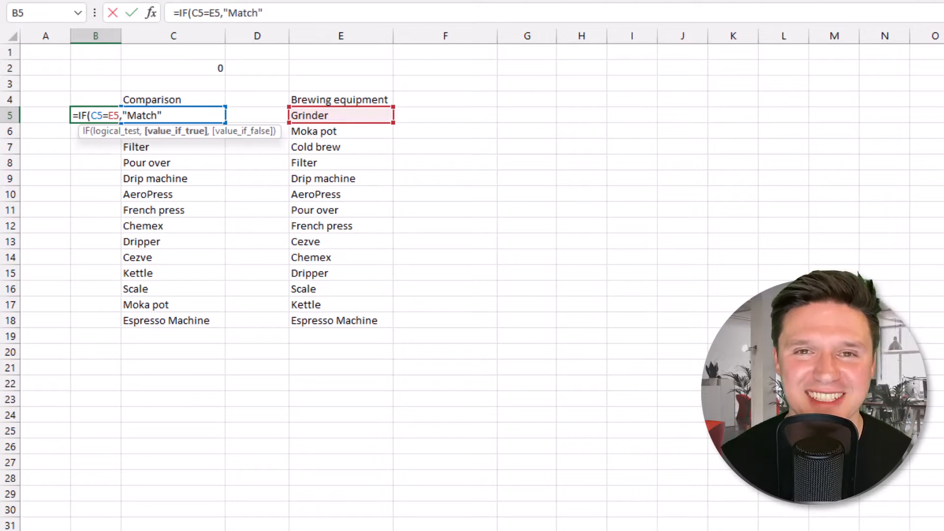
type(",")
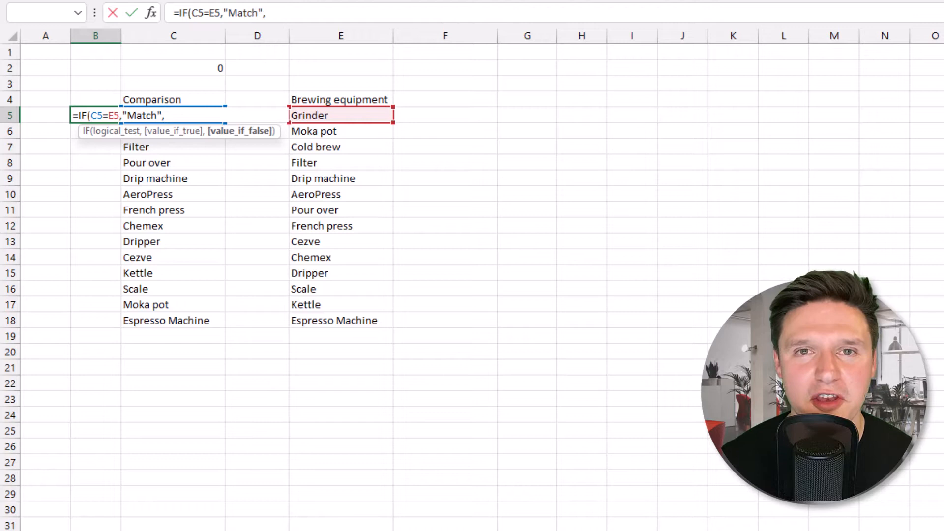
type("\"")
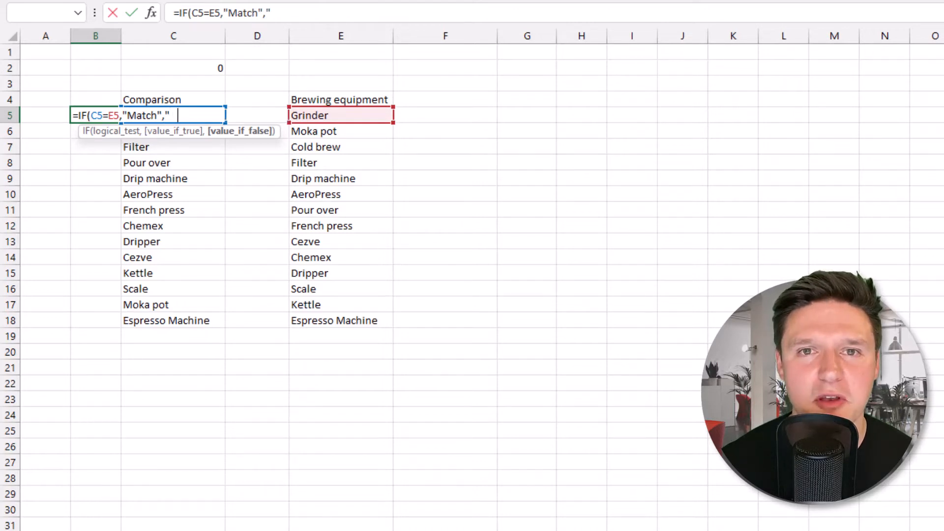
type("No match\"")
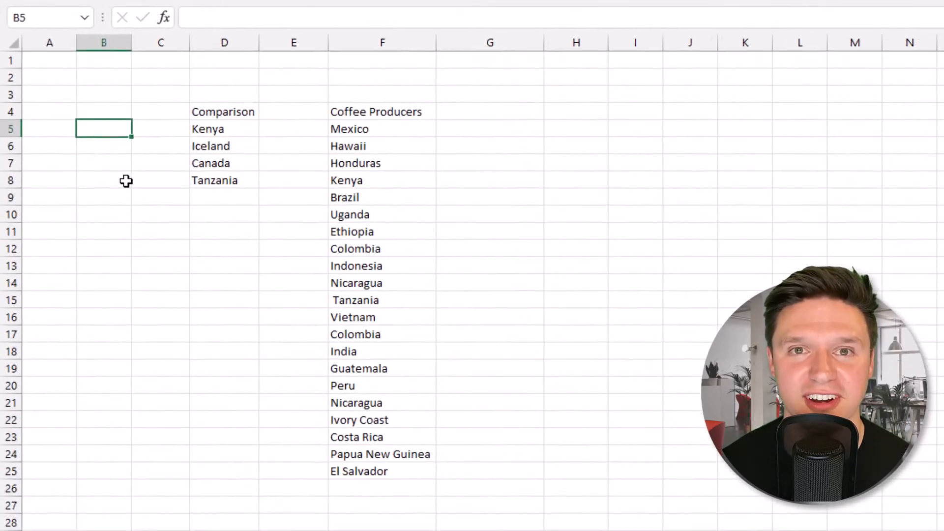
- Enter =VLOOKUP(D5,F5:F25,1,FALSE) in B5 to find Kenya among the Coffee Producers
type("=")
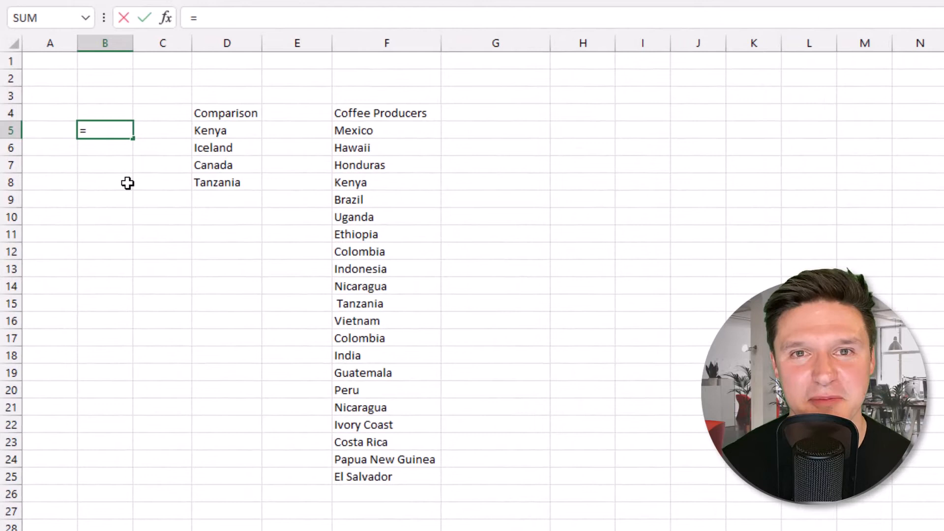
type("VLOOKUP(")
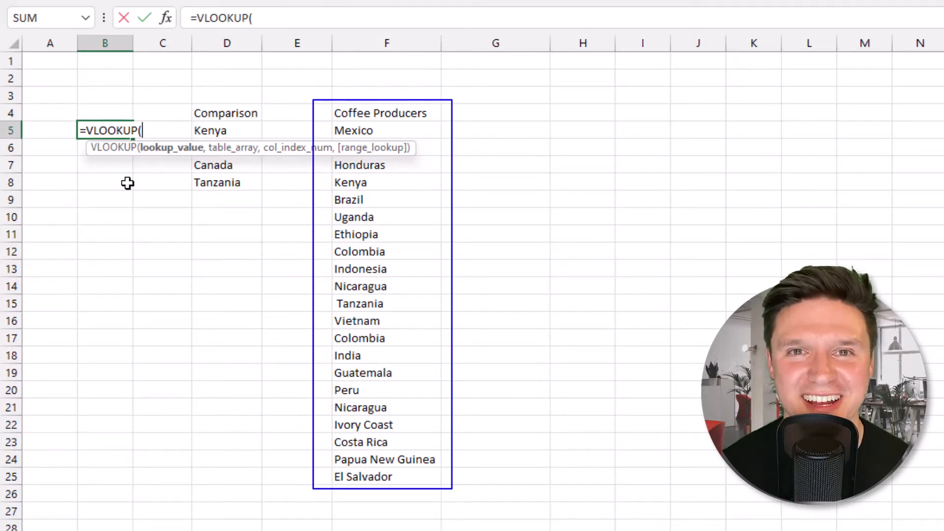
left_click(226, 130)
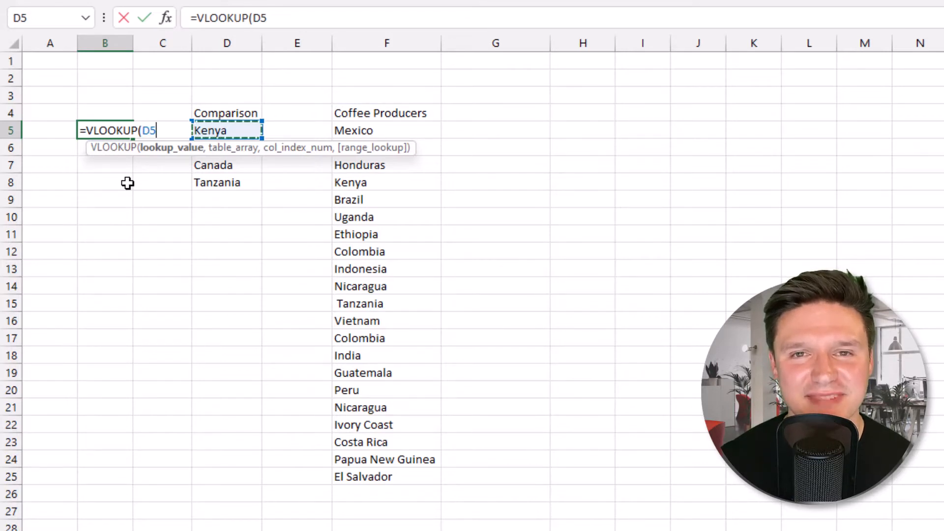
type(",F5:F25")
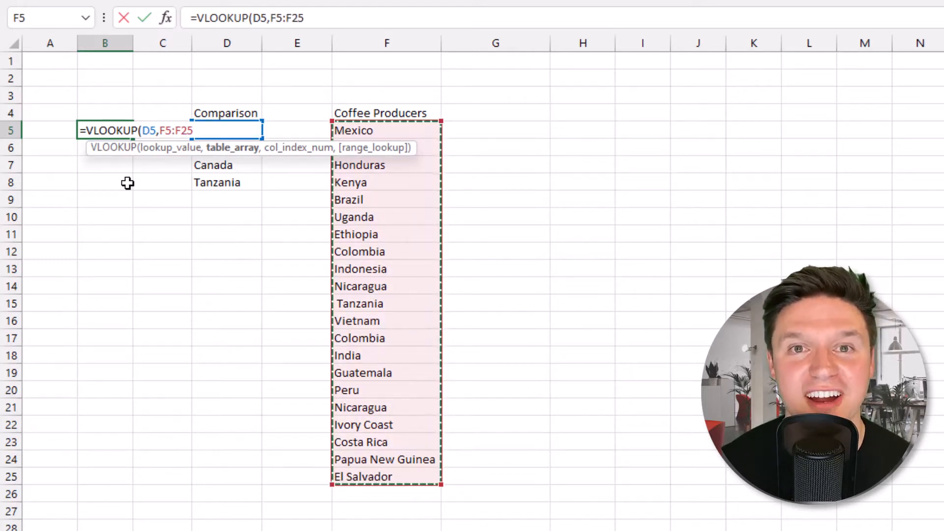
type(",1")
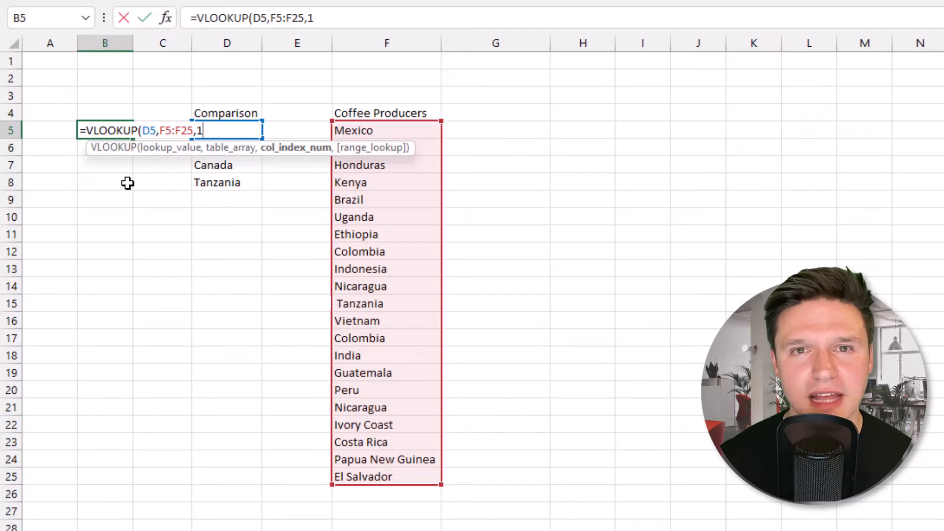
type(",FALSE")
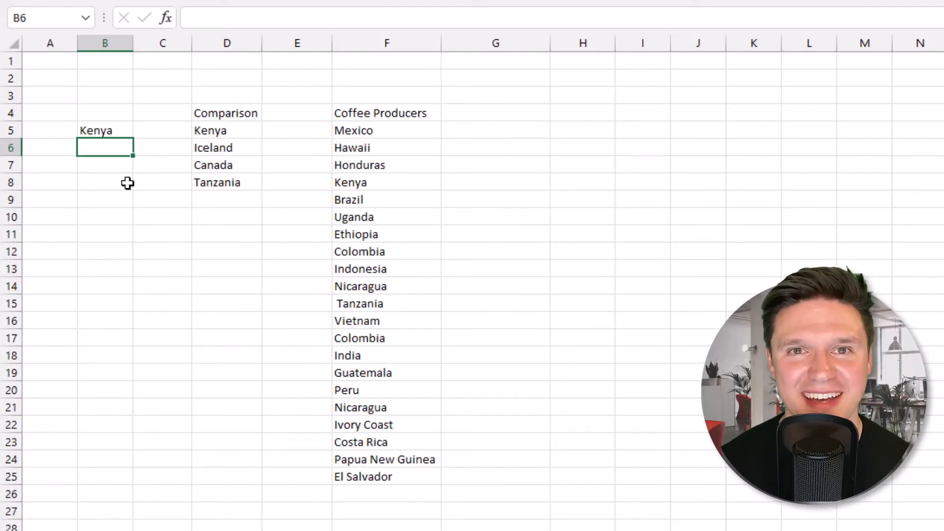
- Enter =VLOOKUP(D6,F6:F26,1,FALSE) in B6 for Iceland and reopen it for editing
type("=VLOOKUP(D6,F6:F26,1,FALSE)")
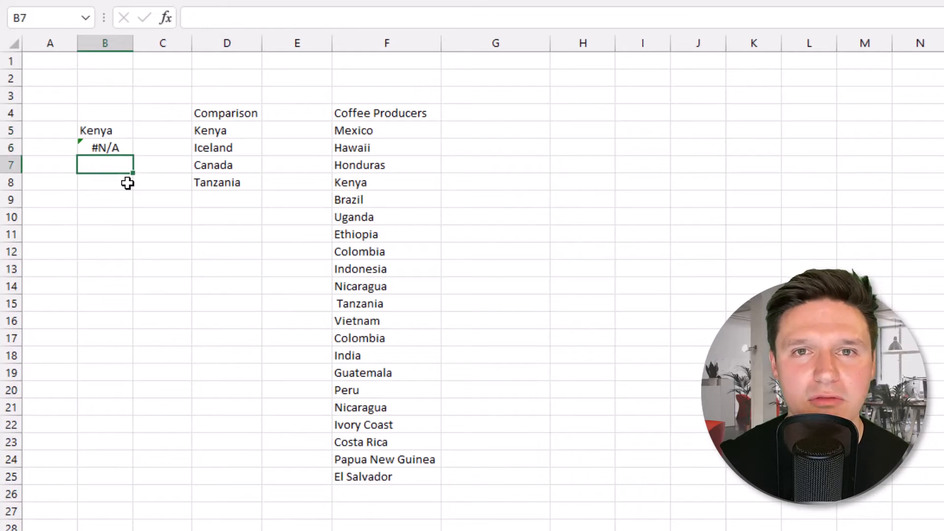
left_click(105, 148)
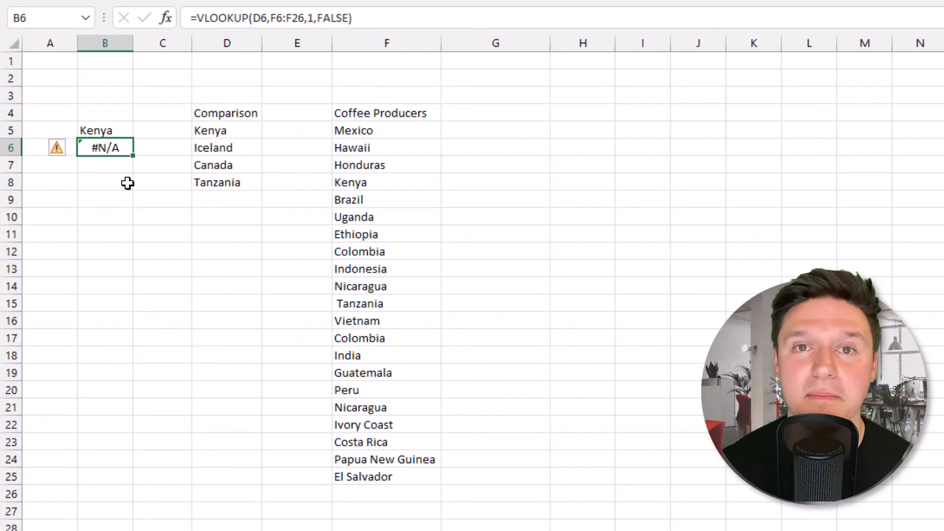
double_click(105, 148)
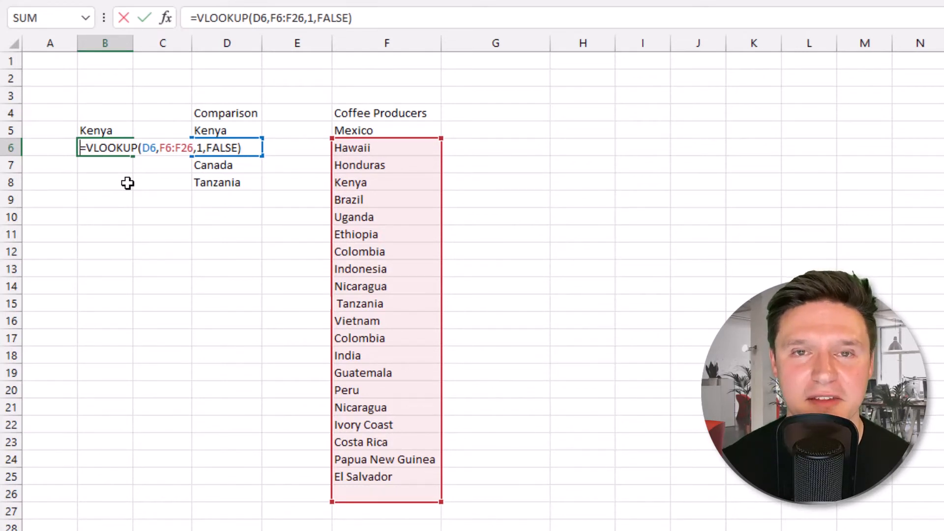
- Wrap Iceland's lookup in IFERROR(...,"Missing data") so it reads Missing data
type("ifer")
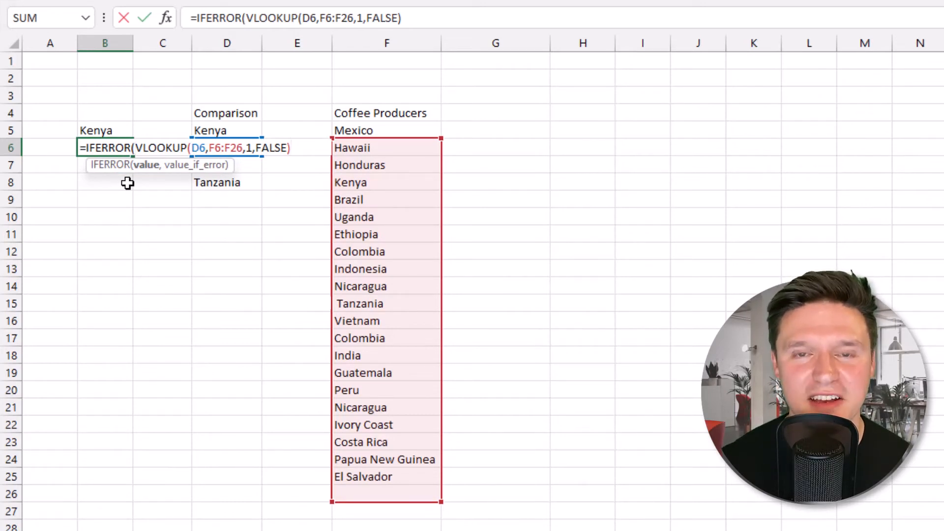
type(",")
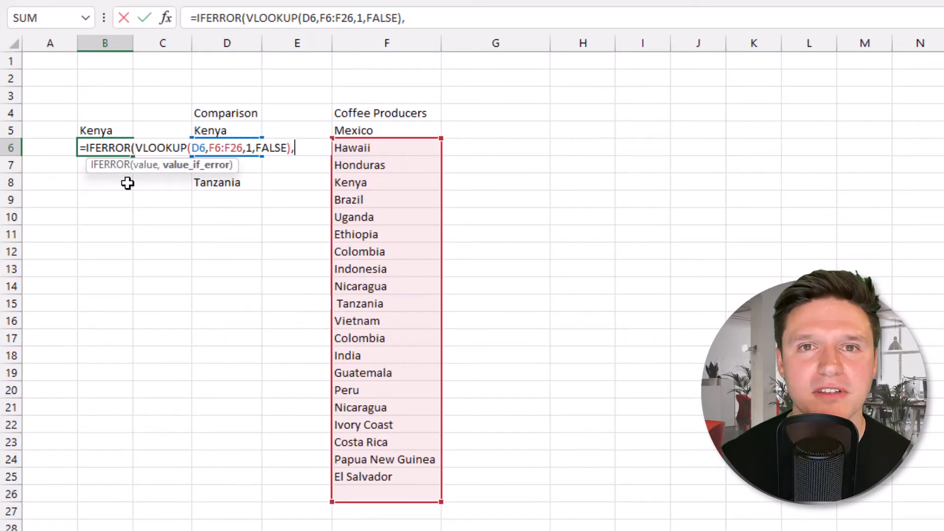
type("\"Mi")
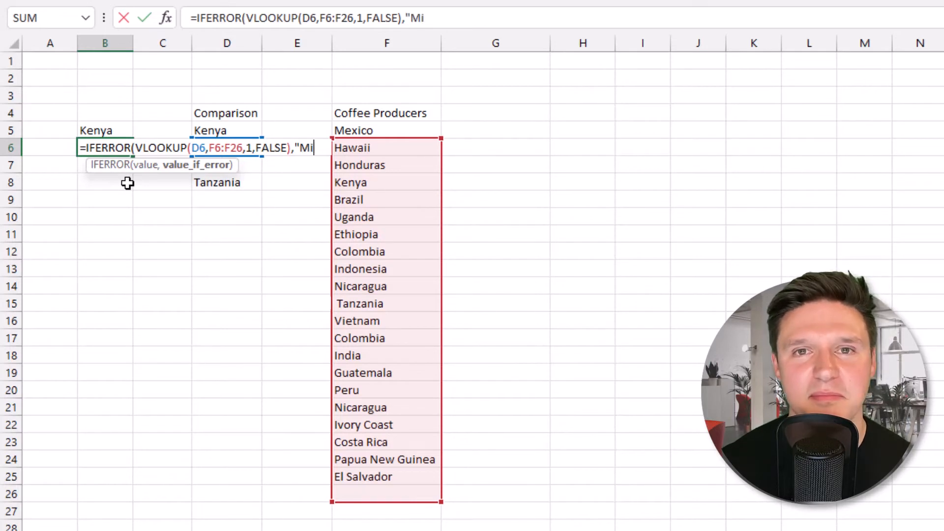
type("ssing data\"")
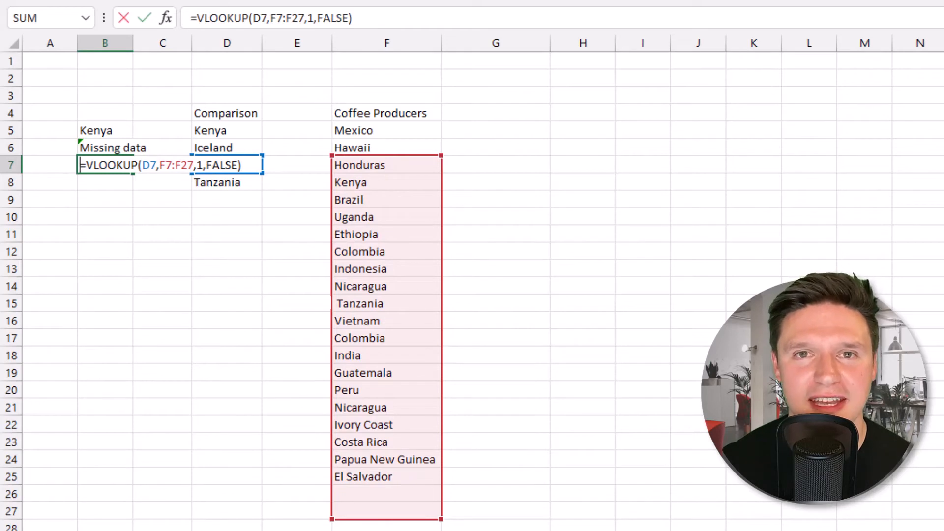
- Wrap Canada's VLOOKUP in B7 in ISERROR so it returns TRUE
type("is")
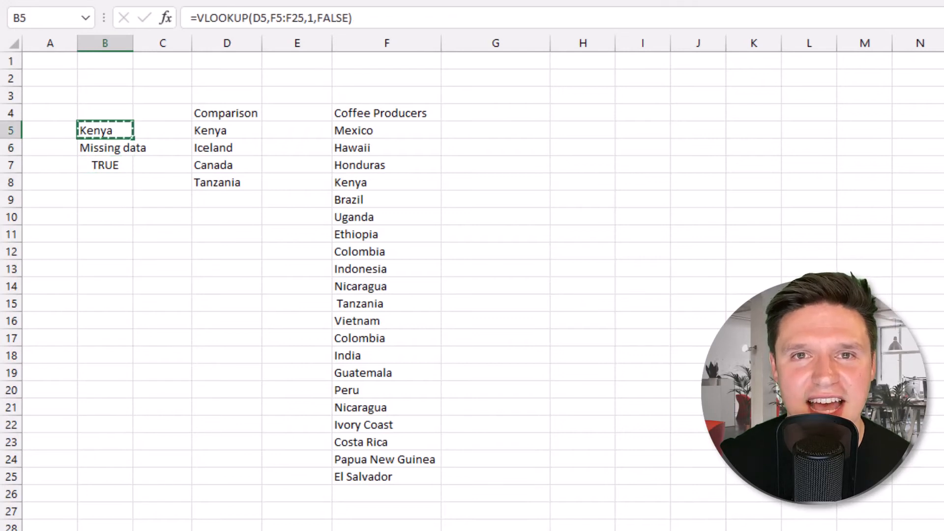
- Paste the lookup formula into B8 for Tanzania, which returns #N/A, and select C8
left_click(106, 182)
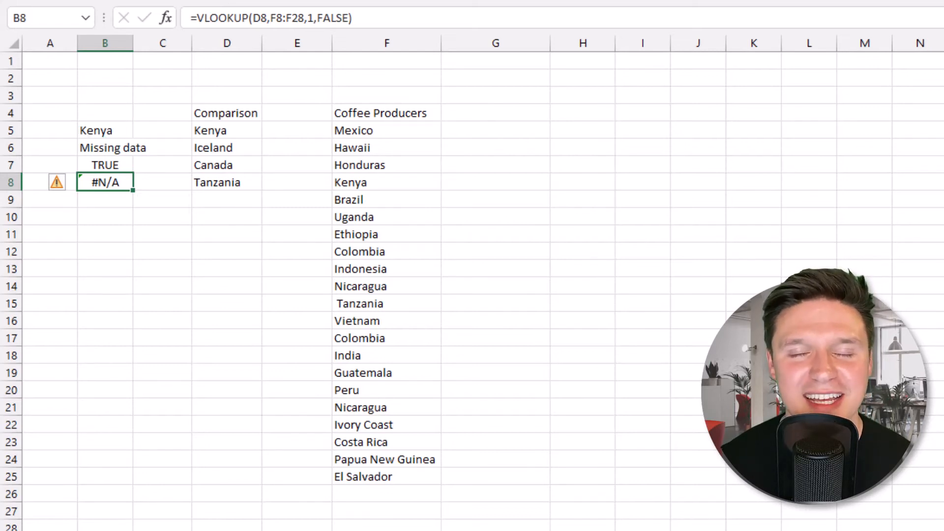
left_click(382, 304)
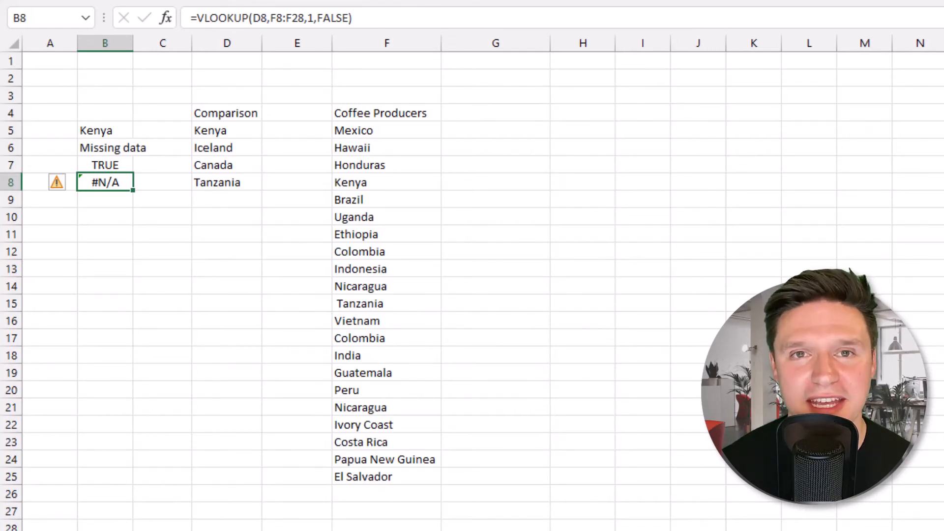
left_click(162, 182)
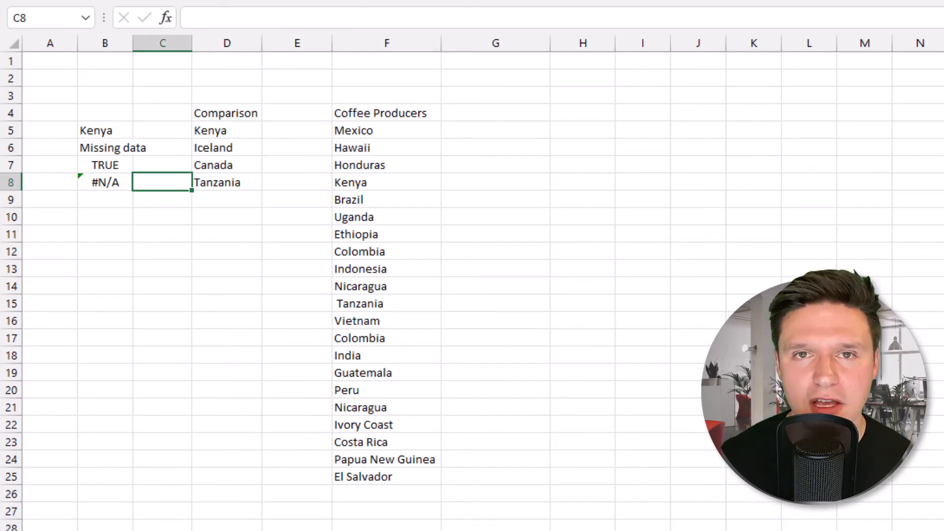
- Enter =LEN(D8) in C8 and =LEN(F15) in E15, giving character counts 8 and 9 for Tanzania
type("=le")
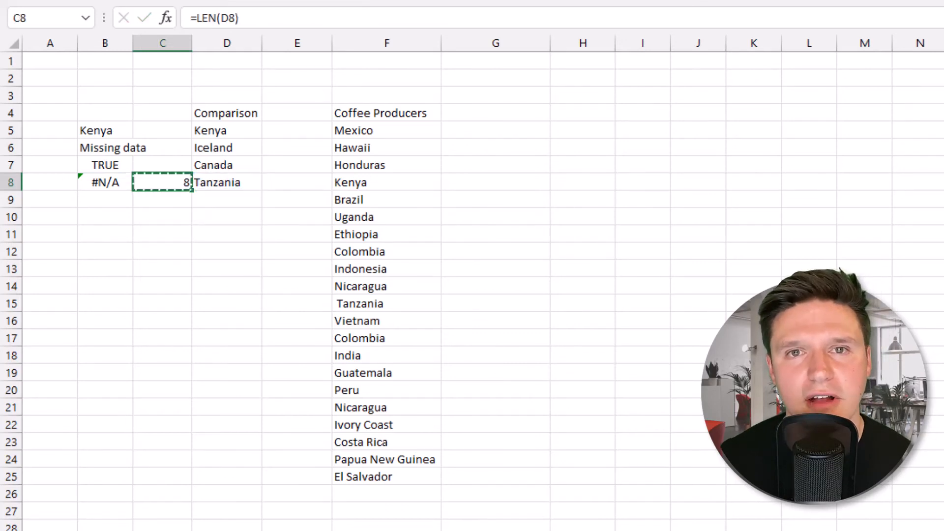
left_click(296, 303)
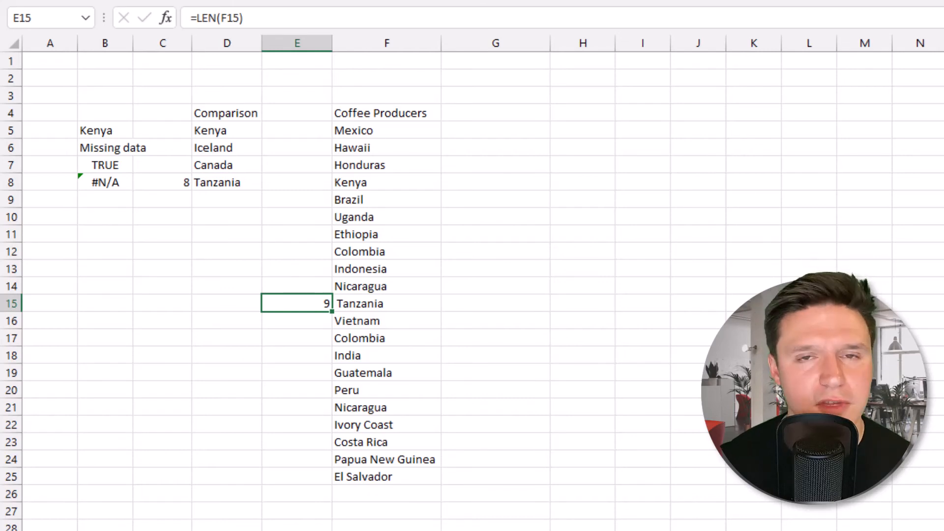
left_click(162, 183)
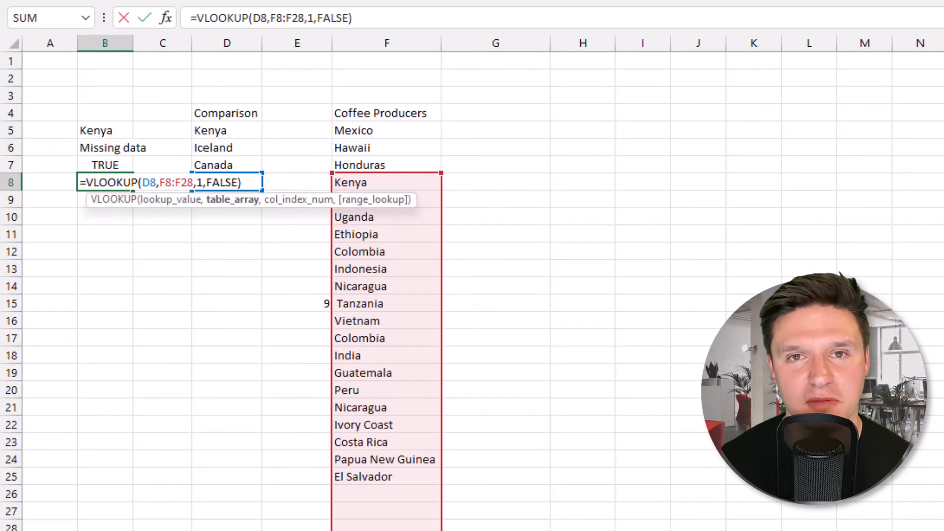
- Insert TRIM before the F8:F28 table_array in Tanzania's VLOOKUP in B8
type("trim")
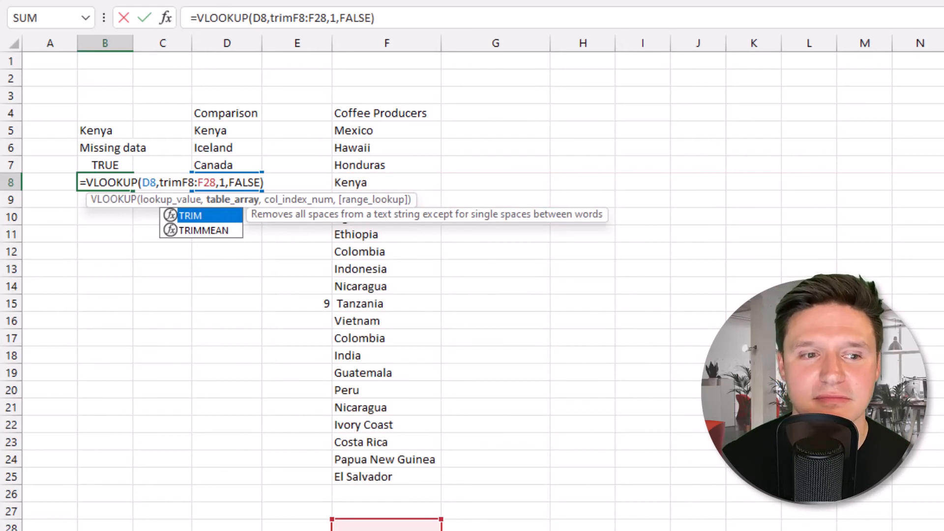